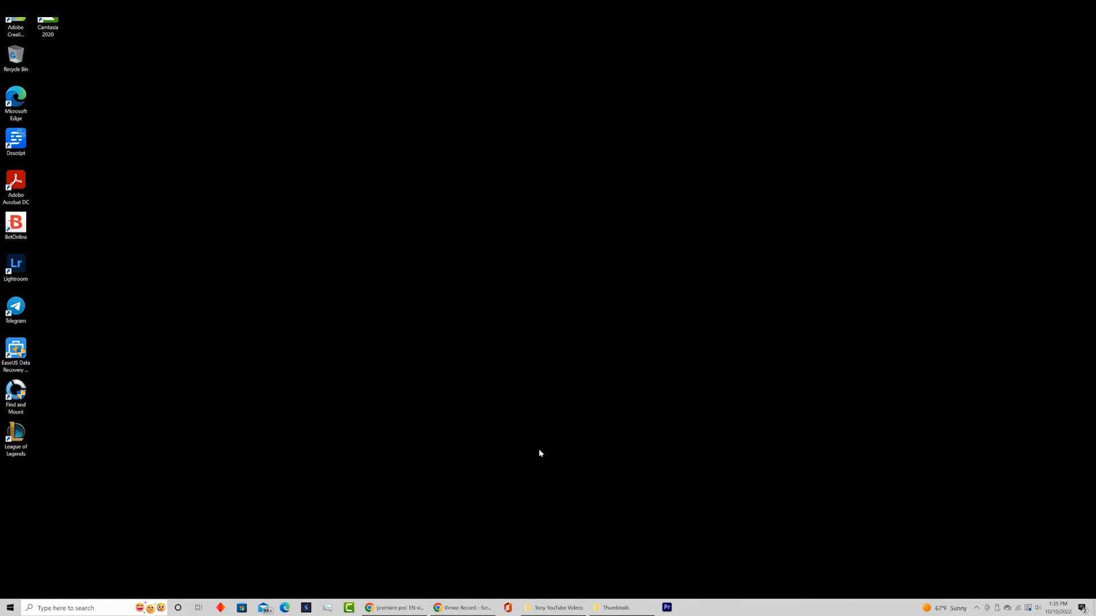
mouse_move(534, 458)
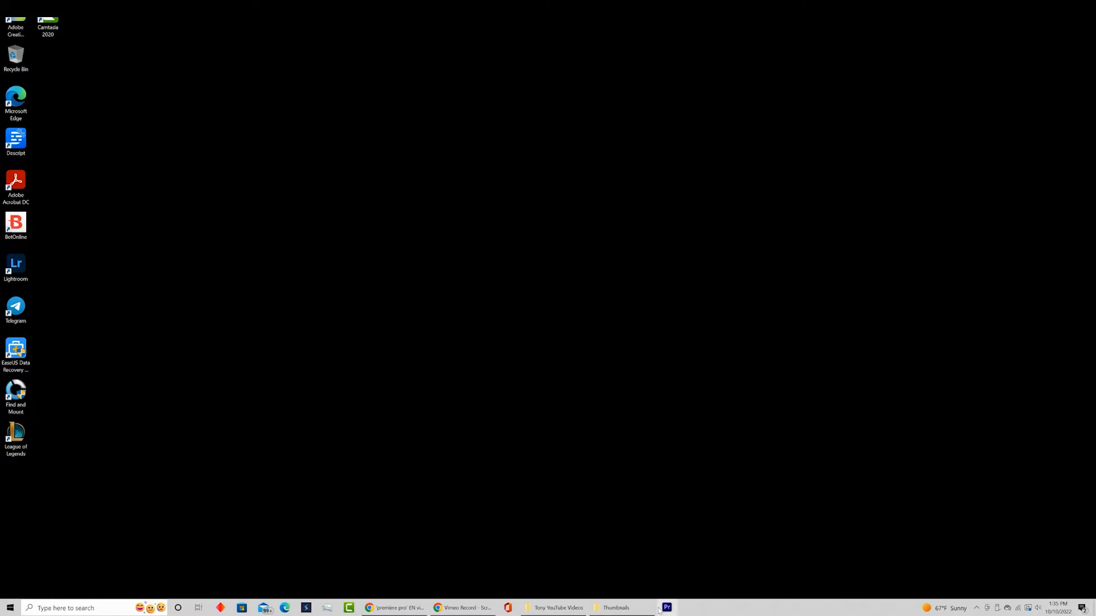
mouse_move(666, 608)
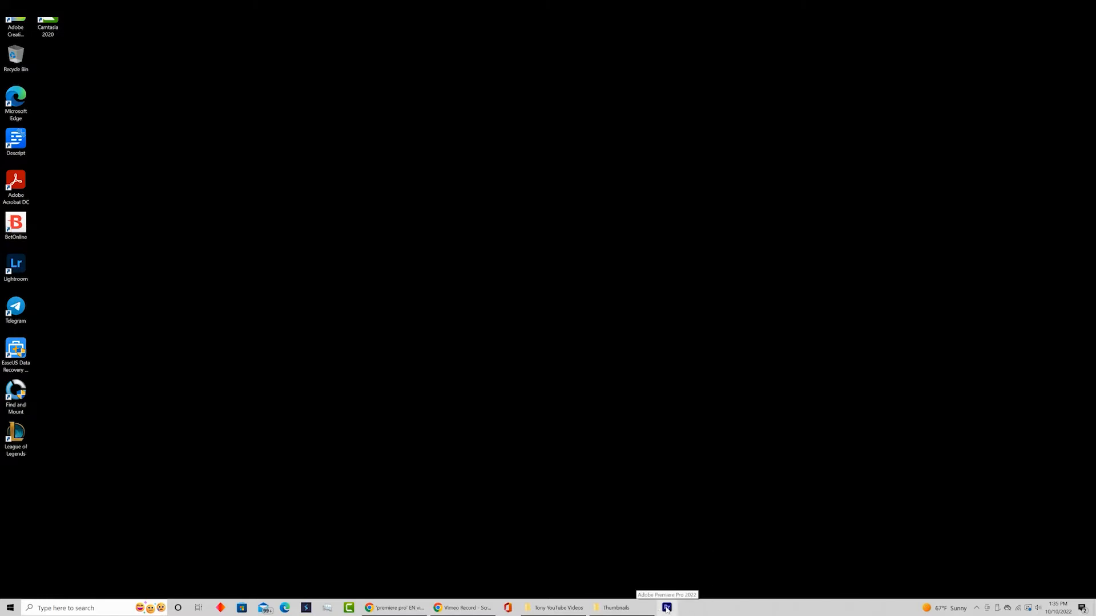
mouse_move(87, 542)
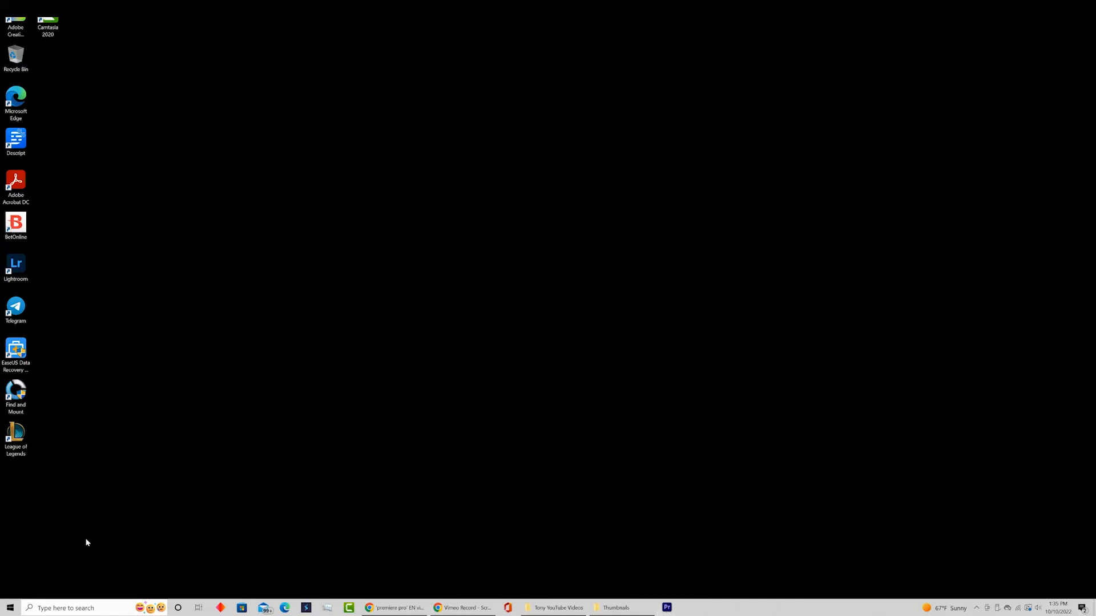
mouse_move(87, 602)
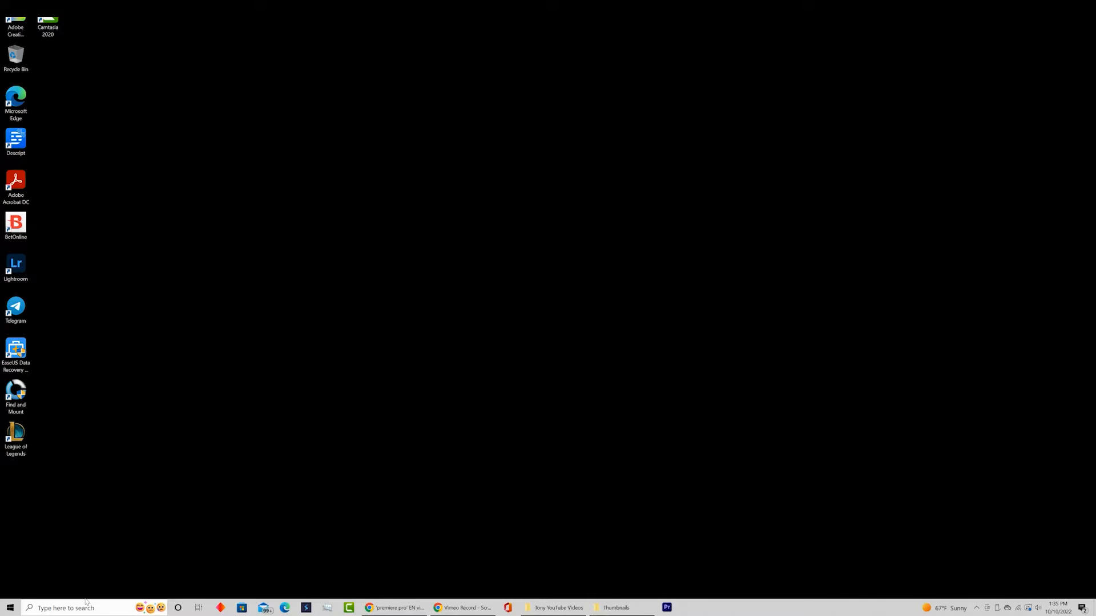
Step: Search the computer for "task" so Task Manager shows as the best match
click(63, 607)
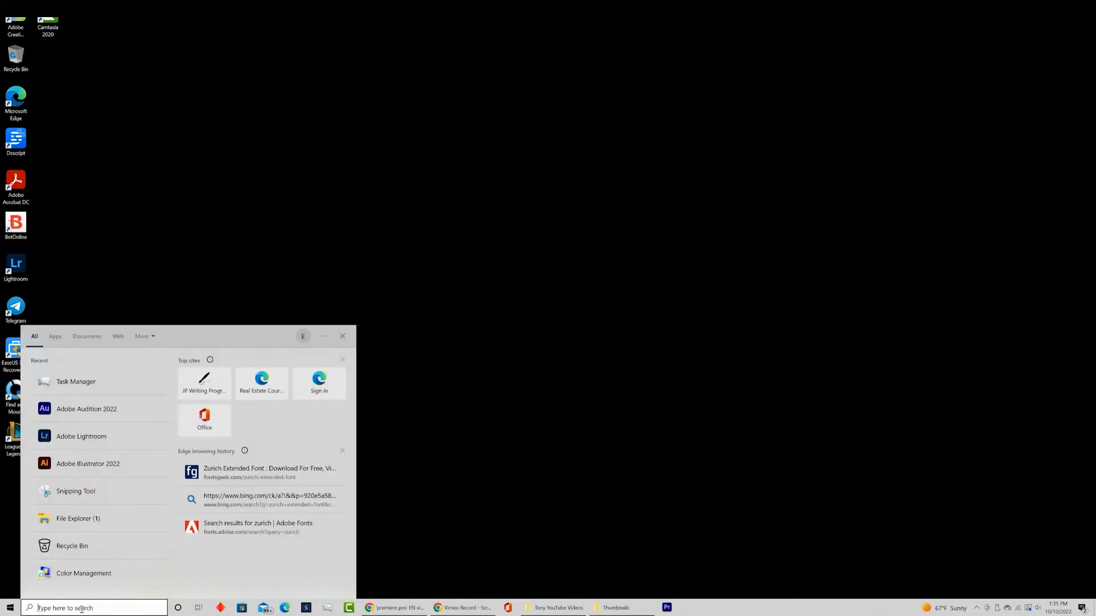
text(task)
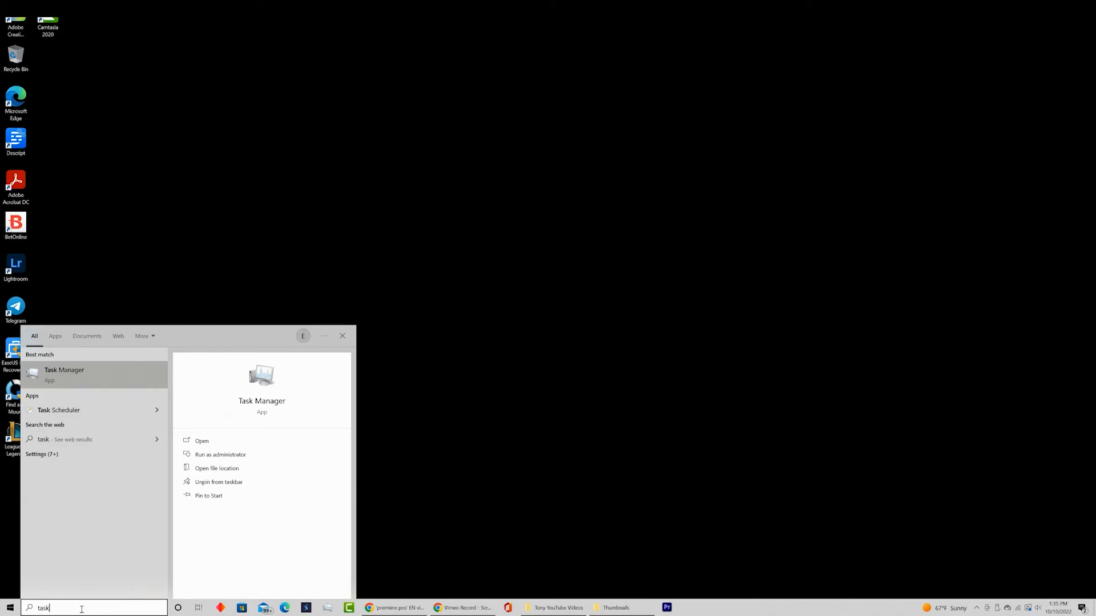
Step: Open Task Manager, scroll the Processes list, then launch Premiere Pro from the taskbar
click(202, 440)
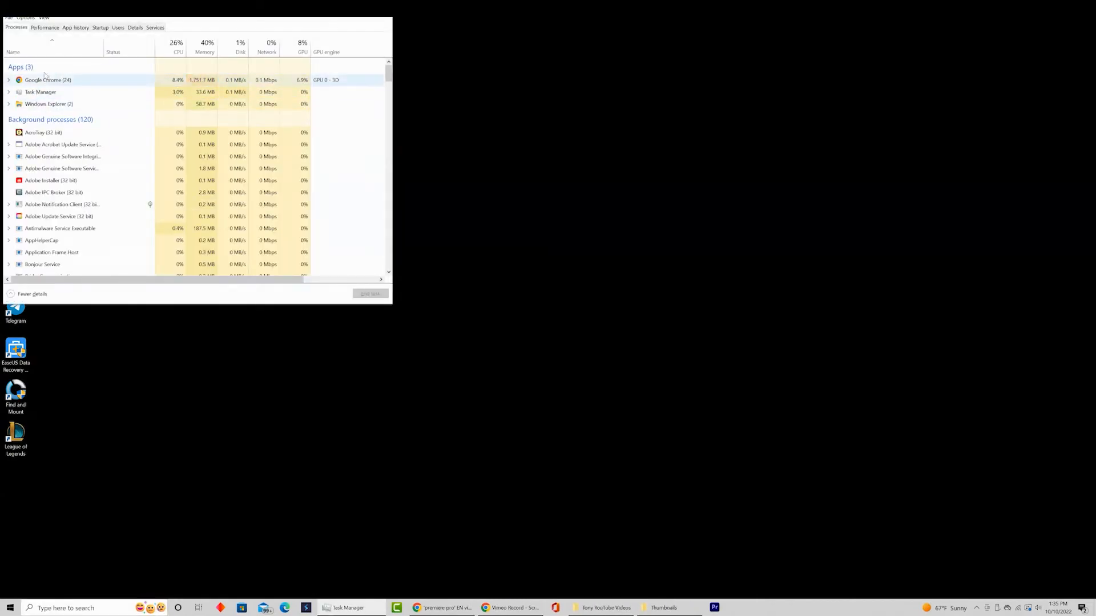
scroll(down, 3)
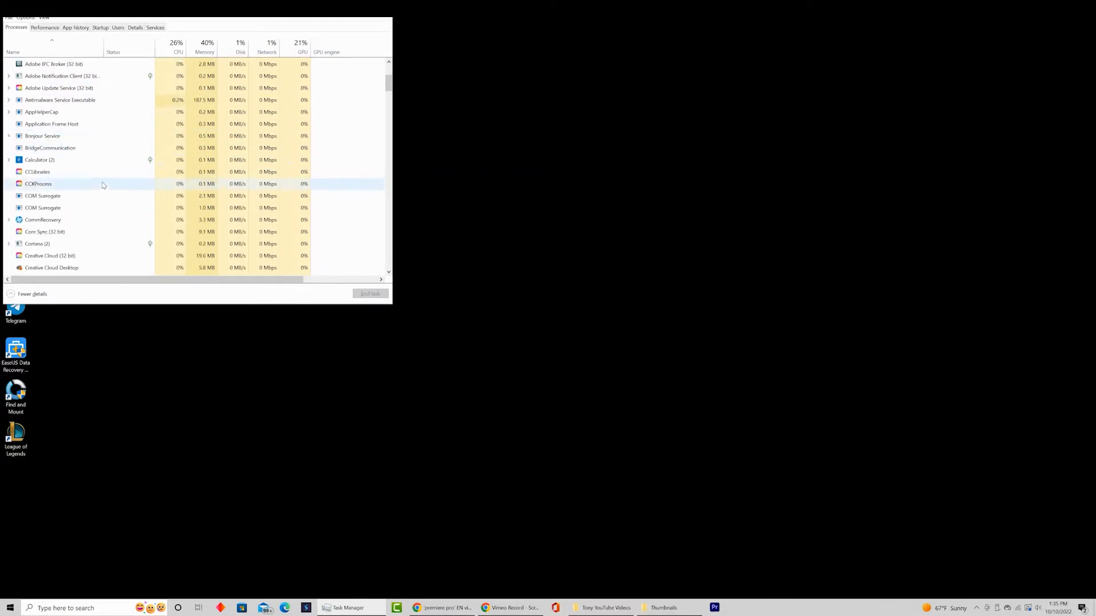
scroll(down, 3)
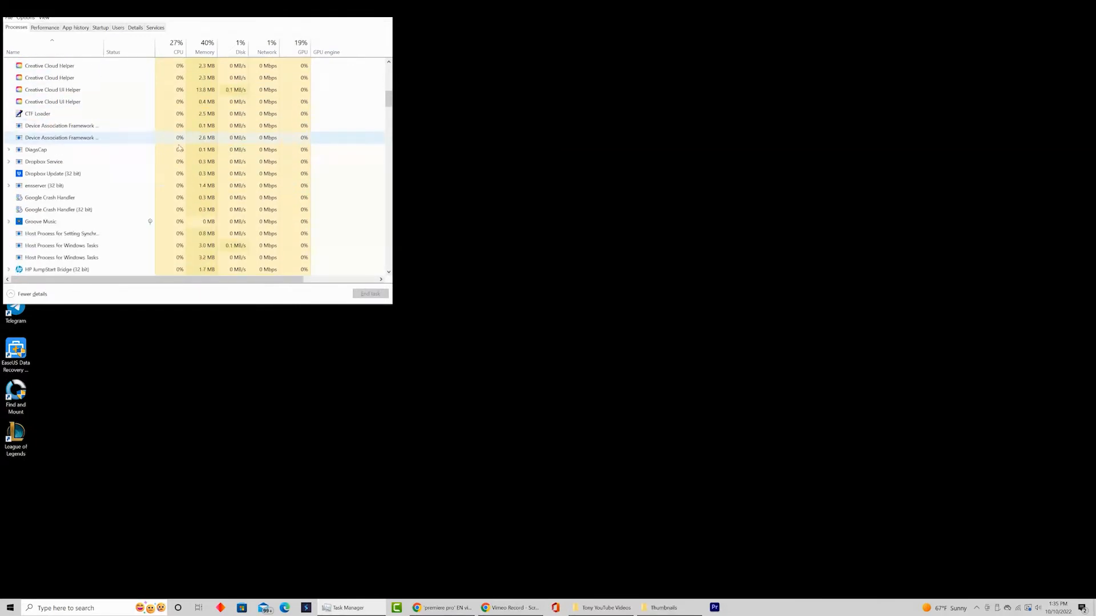
scroll(up, 3)
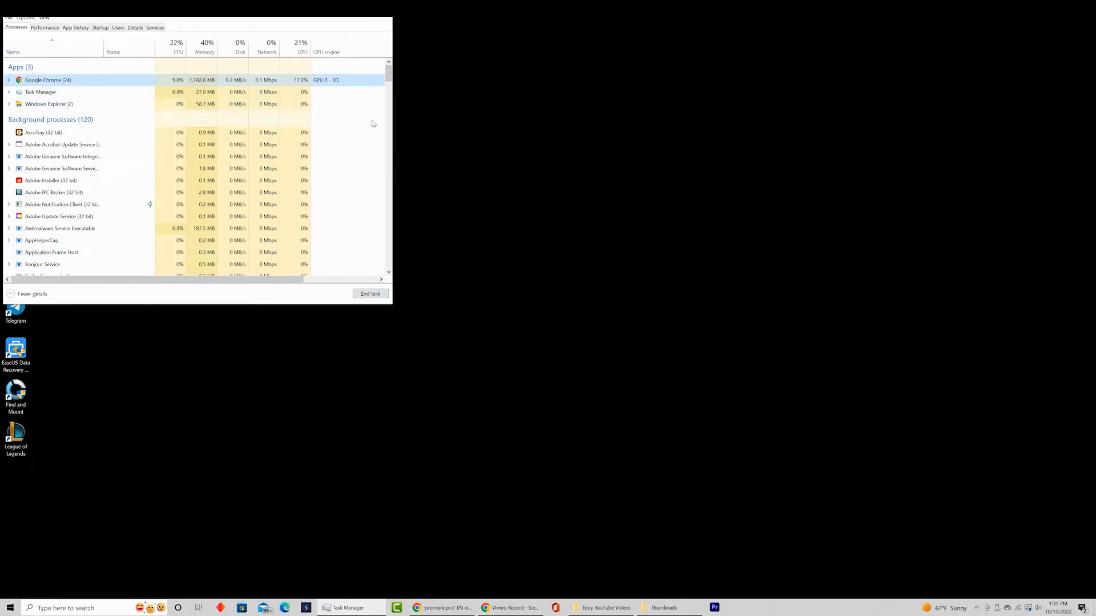
scroll(down, 3)
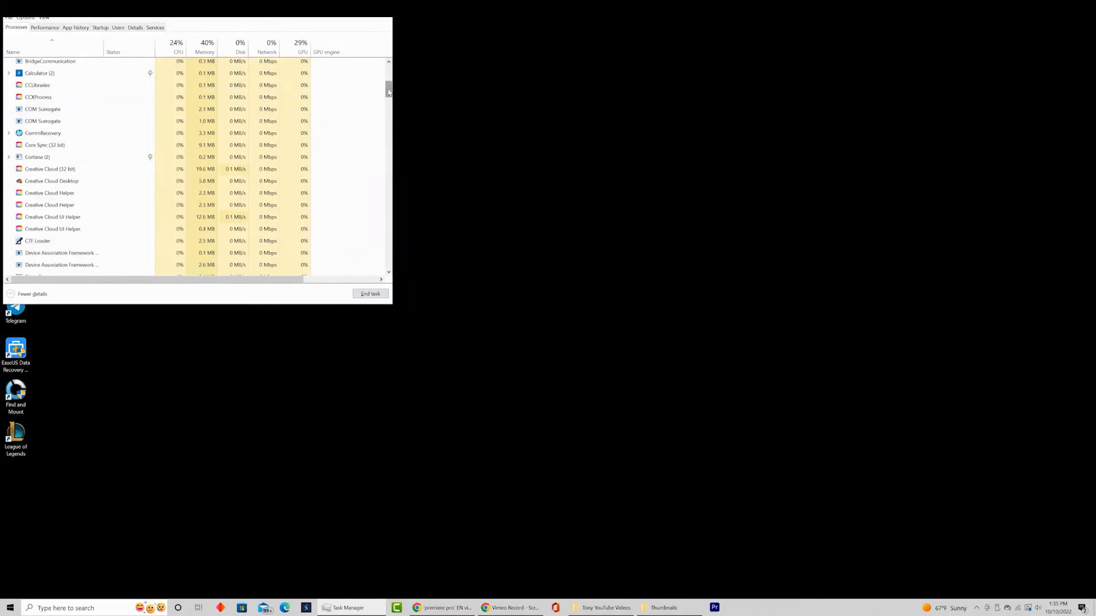
scroll(up, 3)
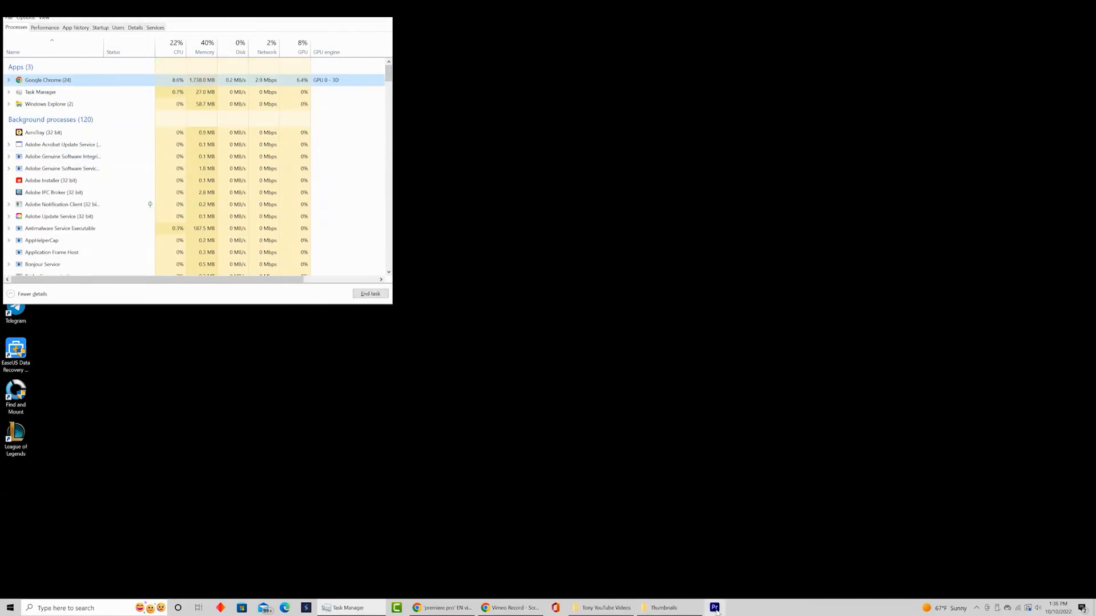
click(713, 608)
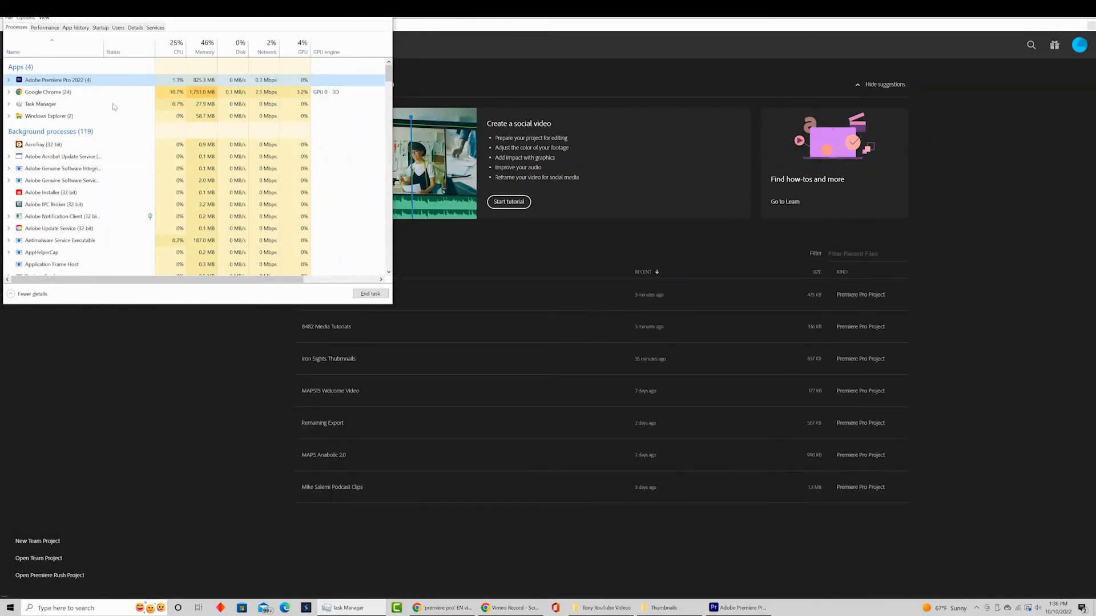
Step: End the Adobe Premiere Pro 2022 process from the Apps list
click(370, 294)
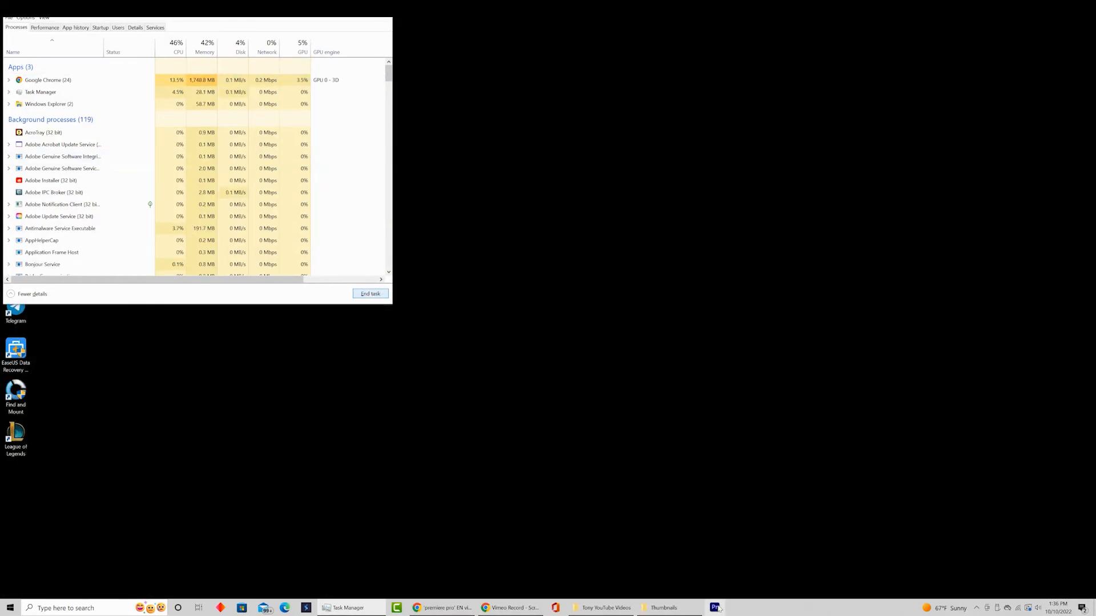
click(714, 607)
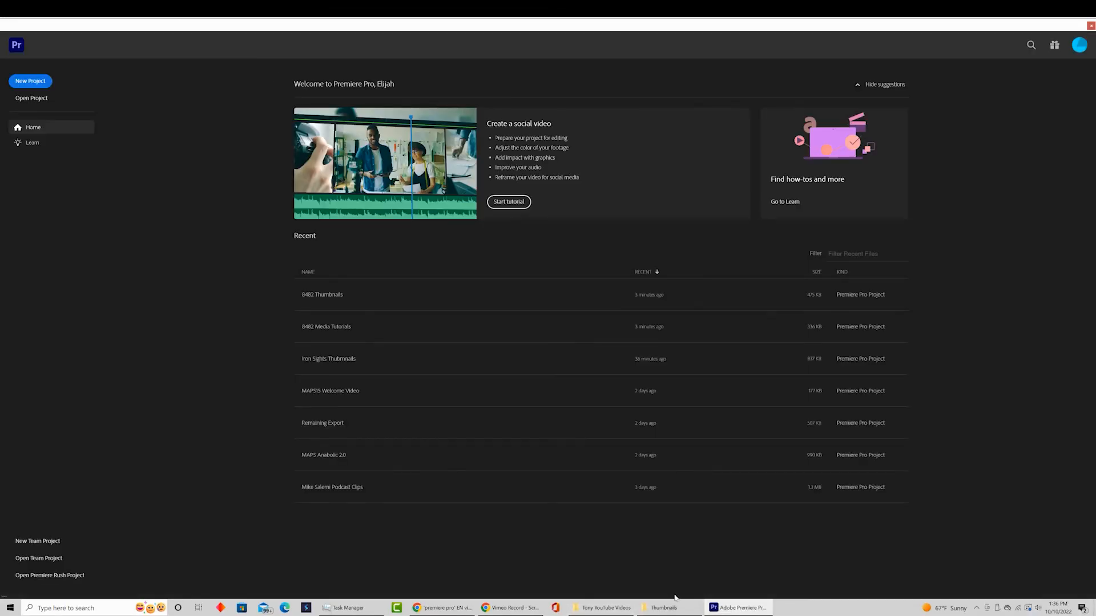
mouse_move(597, 583)
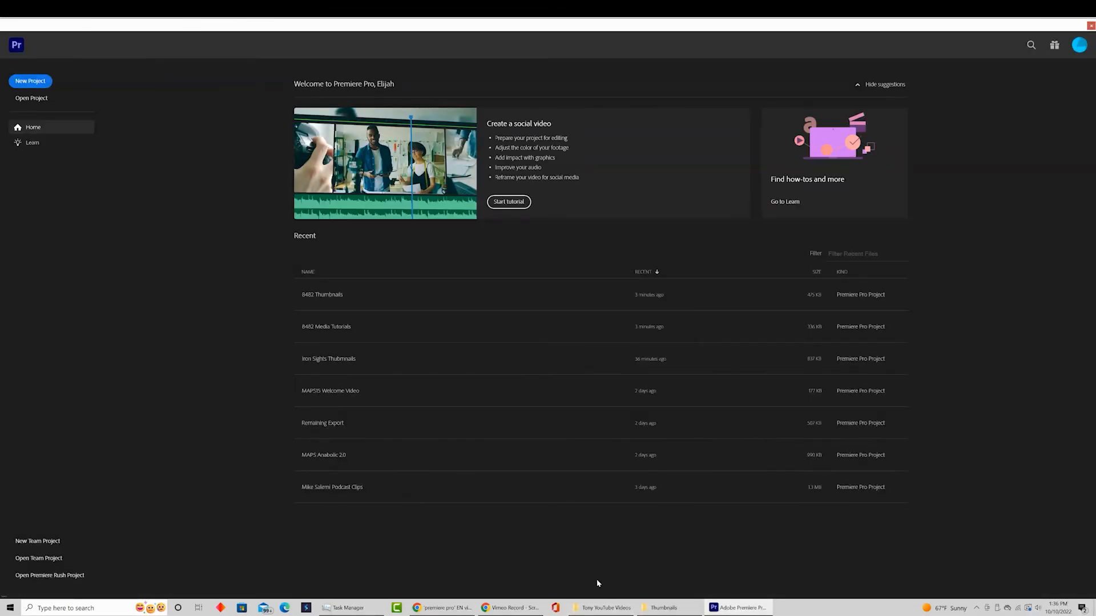